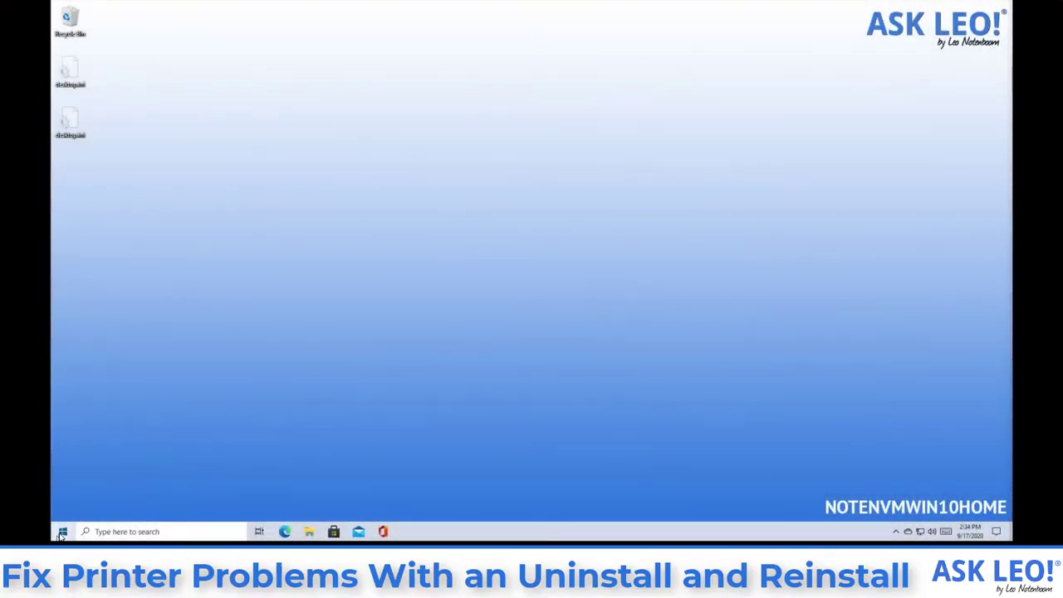
# Reach Printers & scanners via Start's right-click menu, Settings, then Devices.
pyautogui.rightClick(65, 532)
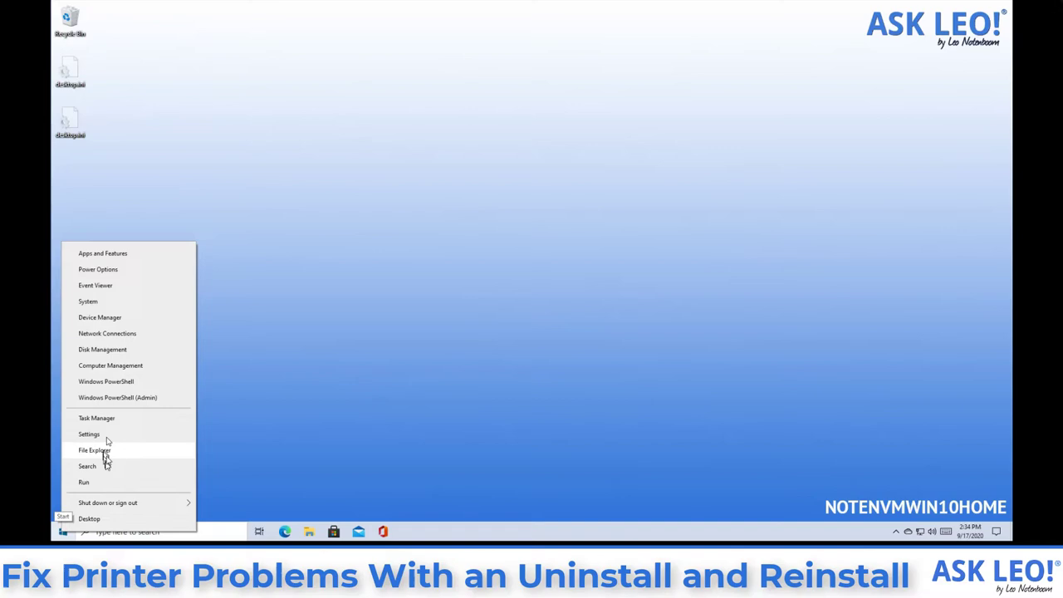
pyautogui.click(88, 436)
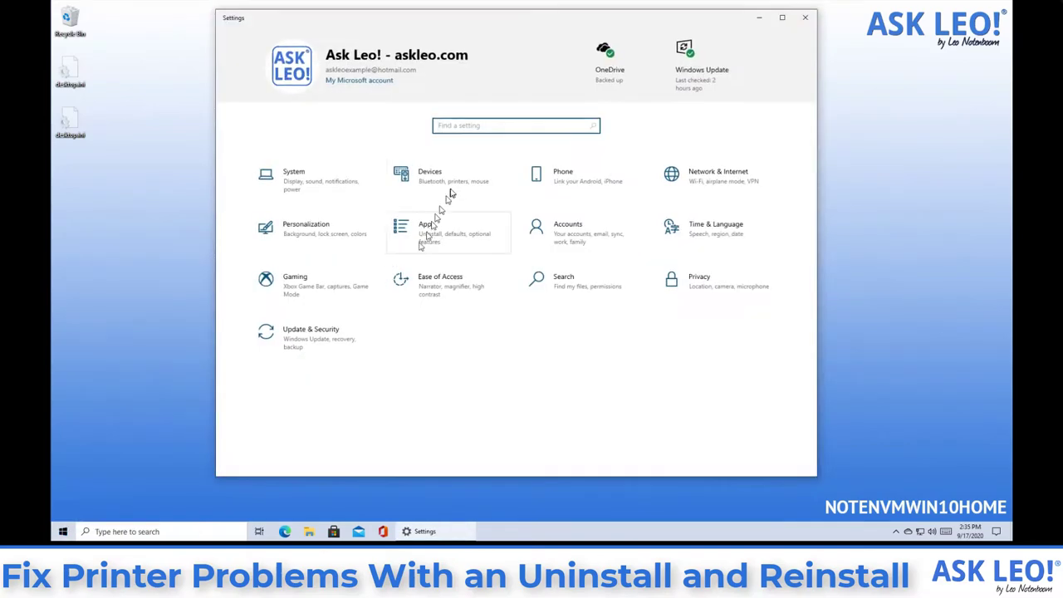
pyautogui.click(429, 174)
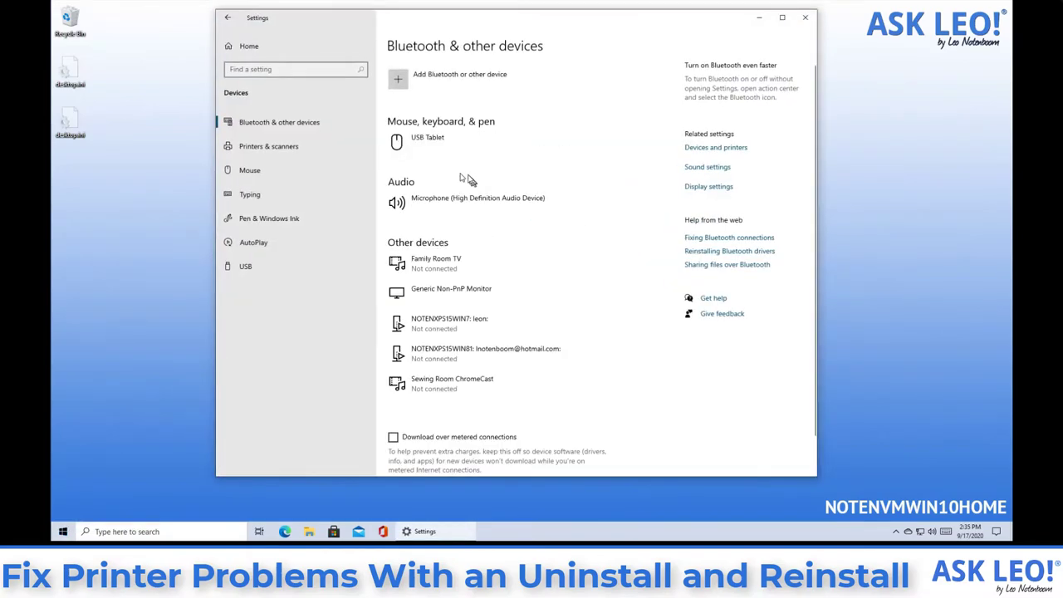
pyautogui.click(269, 146)
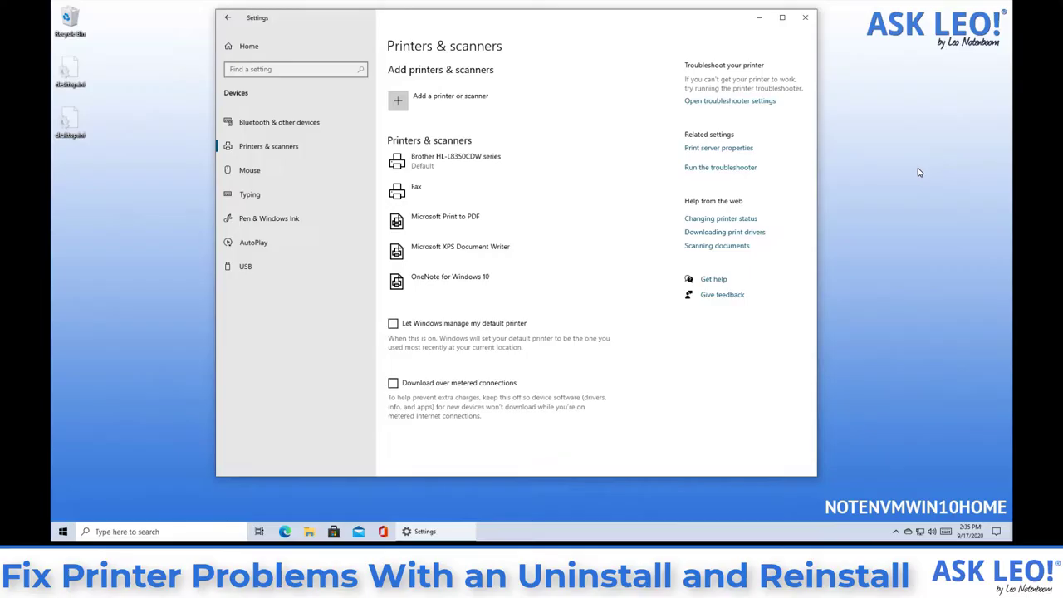
pyautogui.moveTo(706, 441)
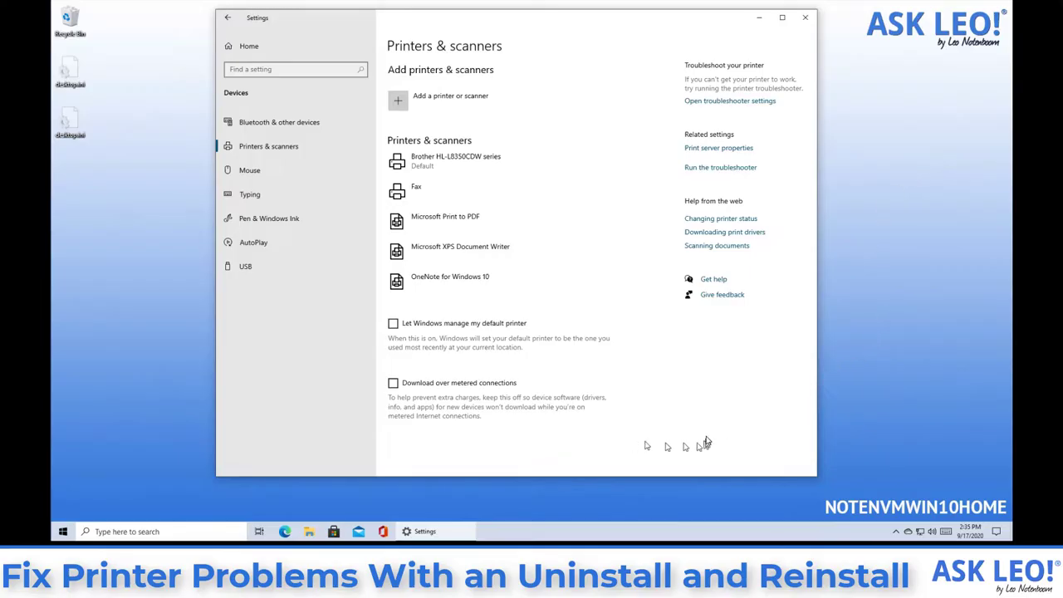
pyautogui.moveTo(707, 437)
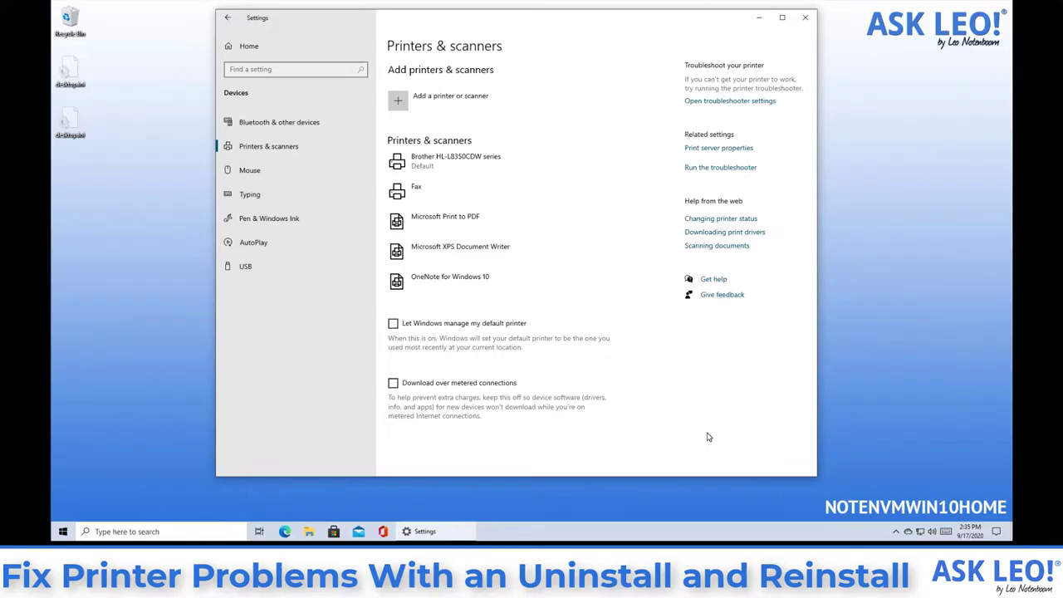
pyautogui.moveTo(539, 285)
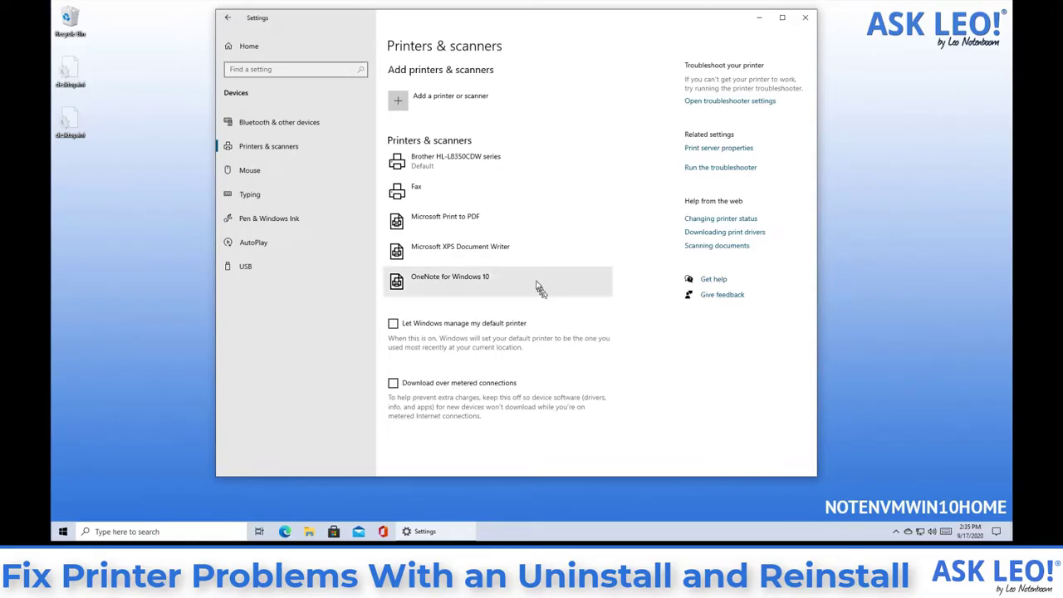
pyautogui.moveTo(532, 203)
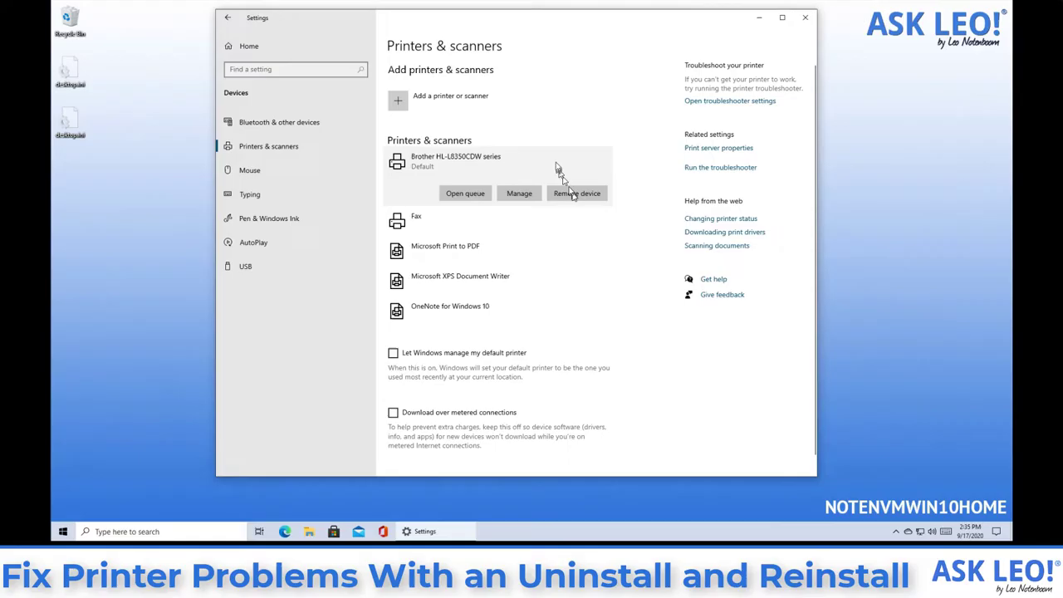
pyautogui.moveTo(597, 195)
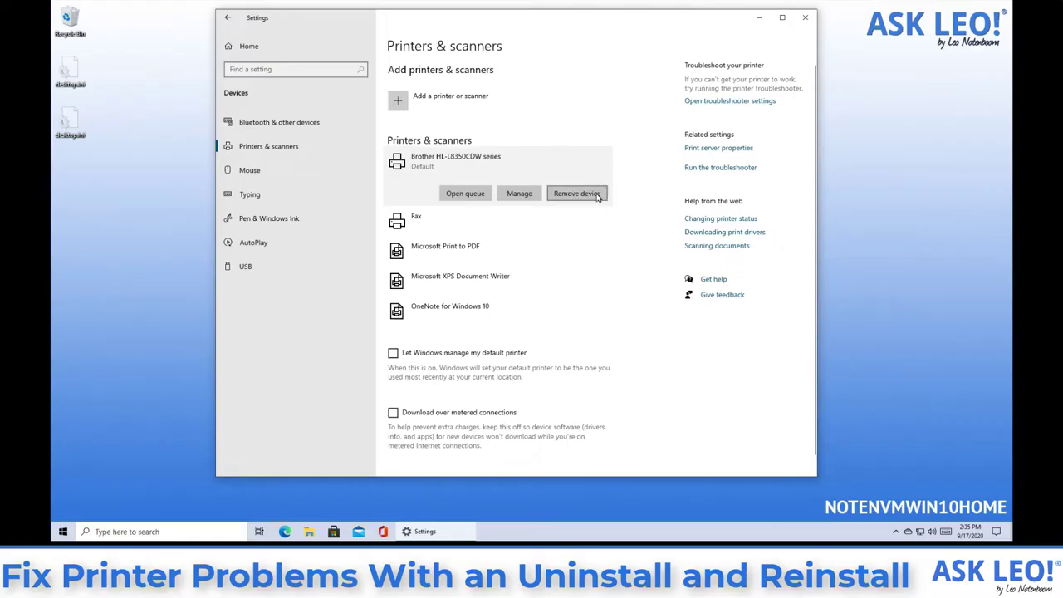
# Remove the Brother HL-L8350CDW series printer and confirm with Yes.
pyautogui.click(578, 193)
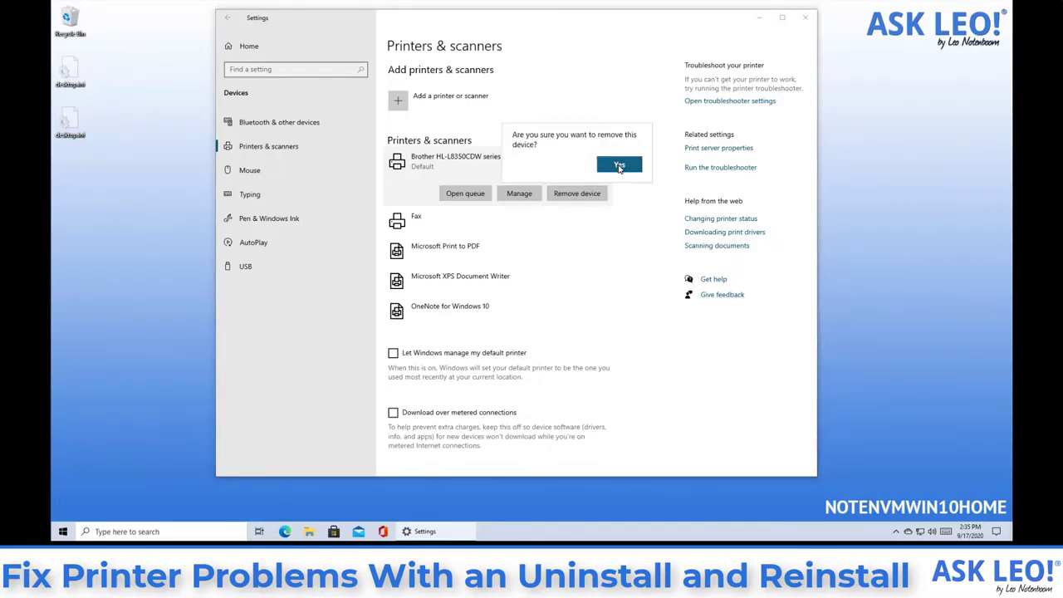
pyautogui.click(618, 164)
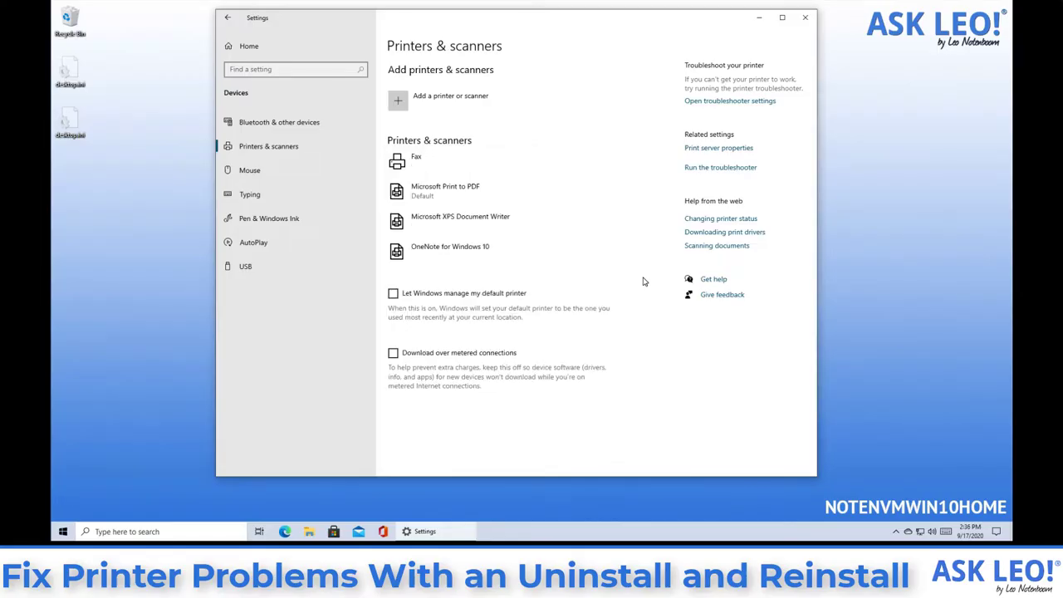
pyautogui.moveTo(556, 231)
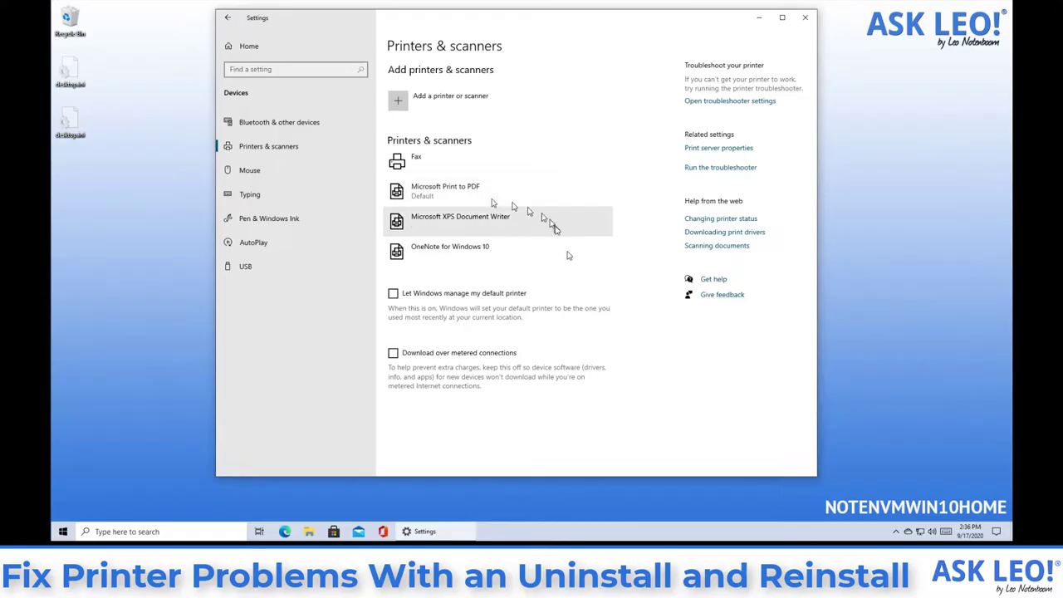
pyautogui.moveTo(591, 100)
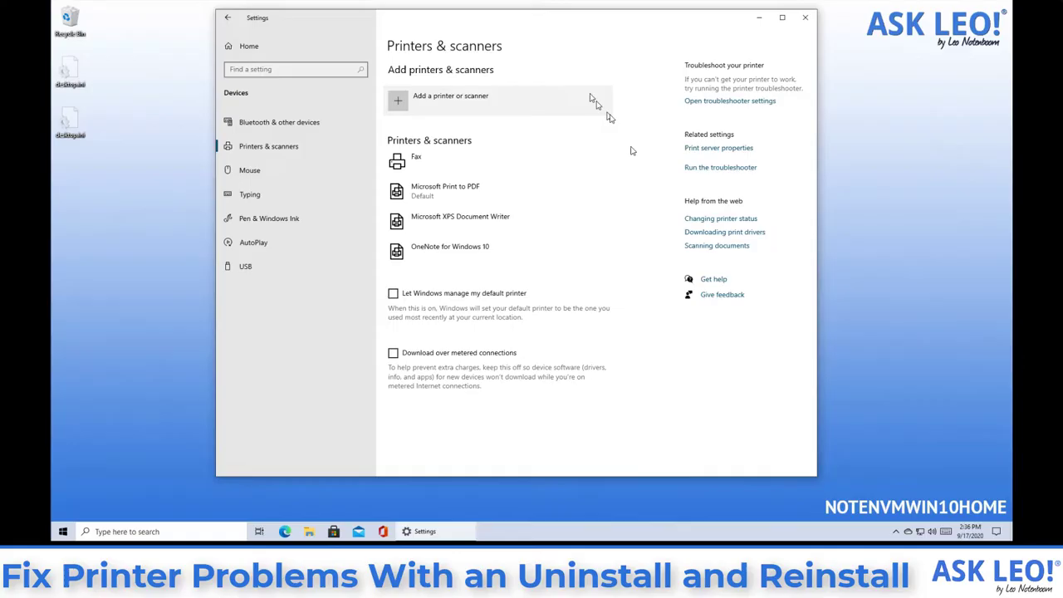
pyautogui.moveTo(863, 369)
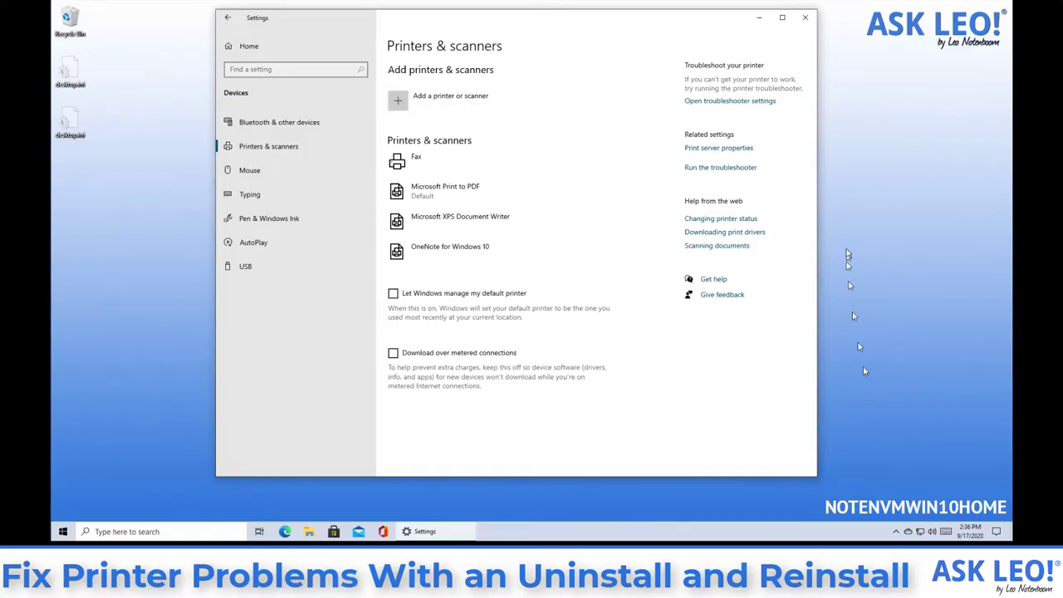
pyautogui.moveTo(474, 110)
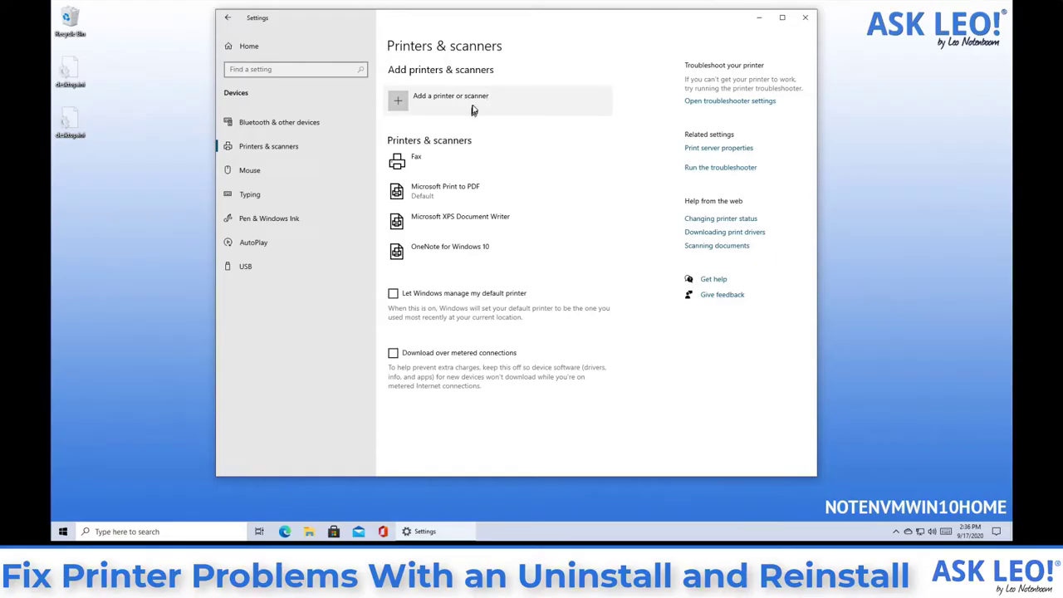
# Search for printers and add the detected Brother HL-L8350CDW series device.
pyautogui.click(455, 94)
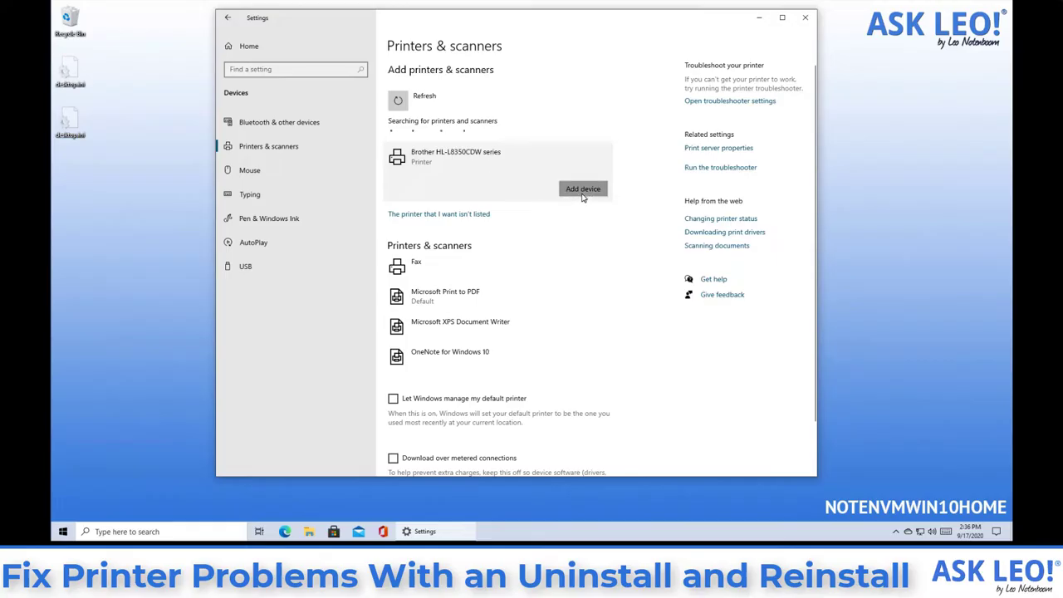
pyautogui.click(583, 189)
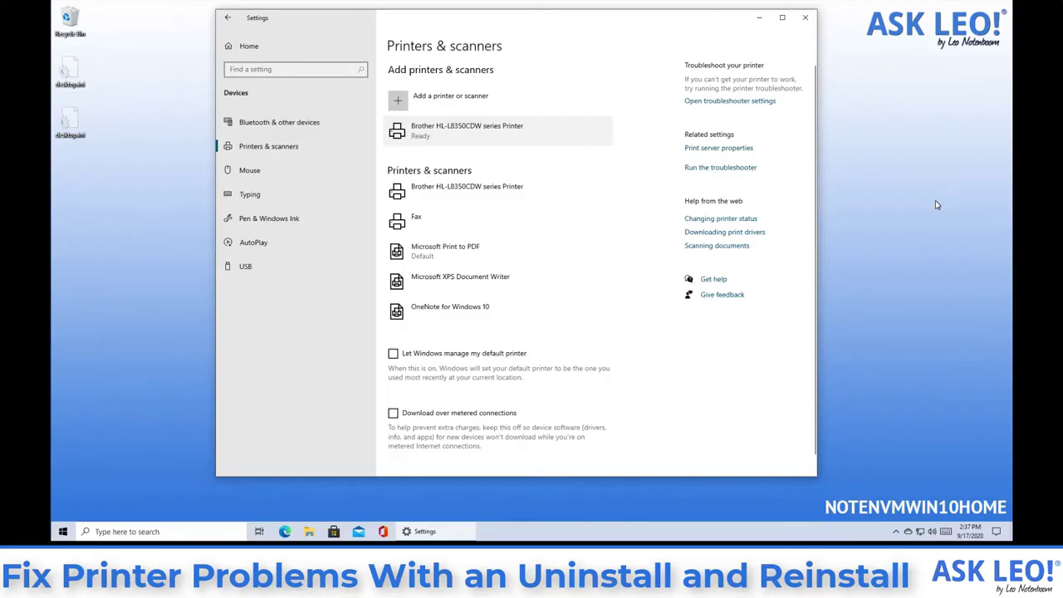
pyautogui.moveTo(810, 209)
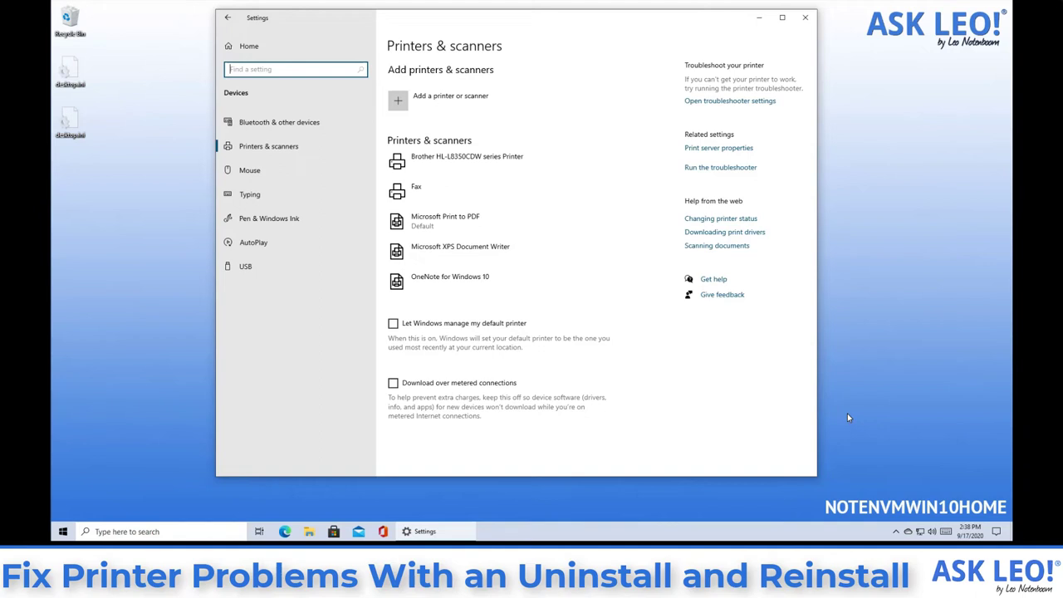
pyautogui.moveTo(851, 412)
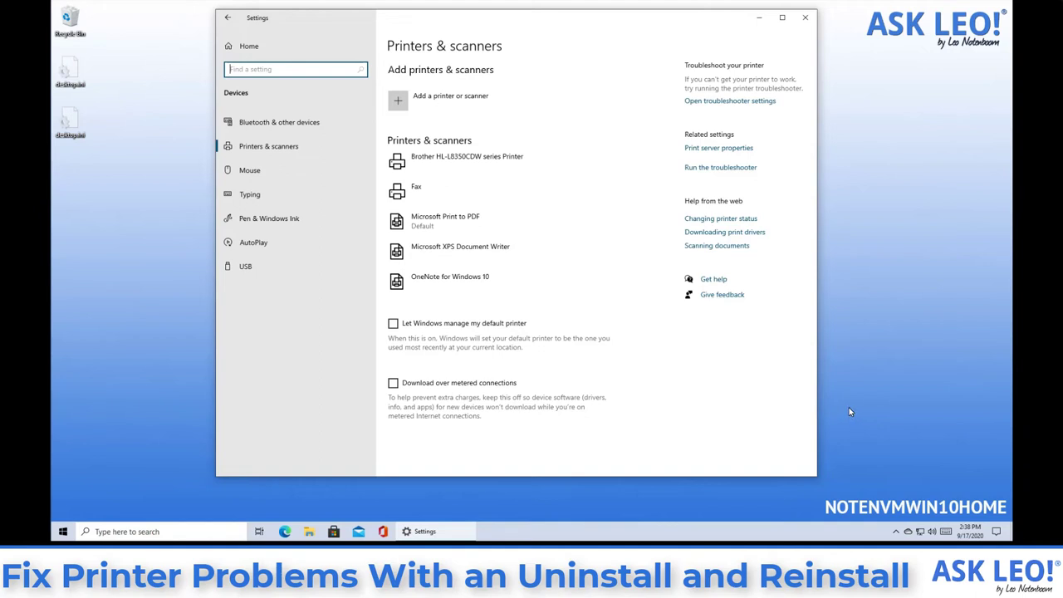
pyautogui.moveTo(804, 399)
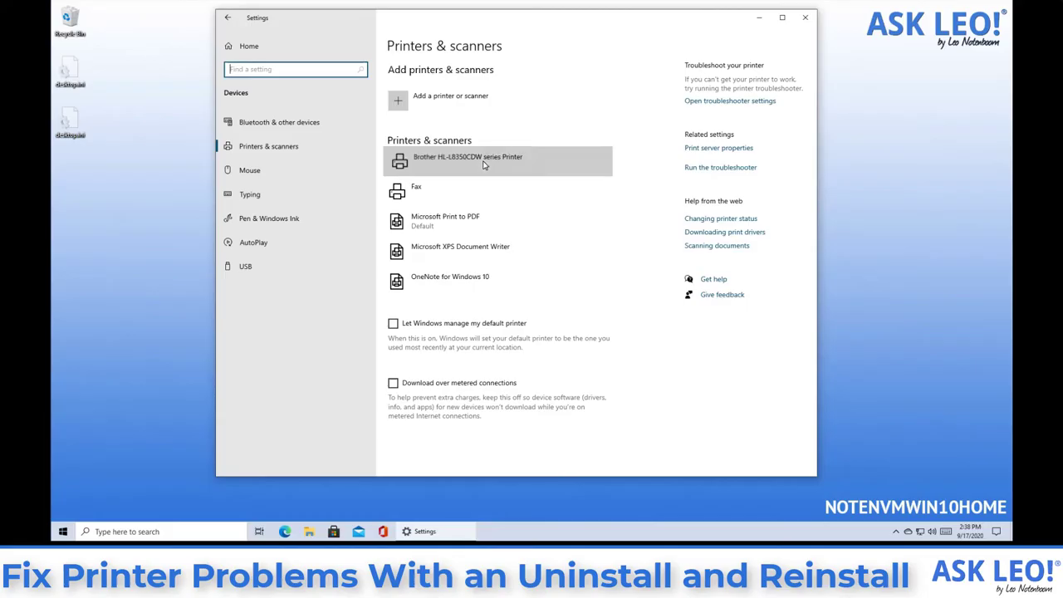
# Set the Brother printer as default from its Manage page and return to the list.
pyautogui.click(485, 158)
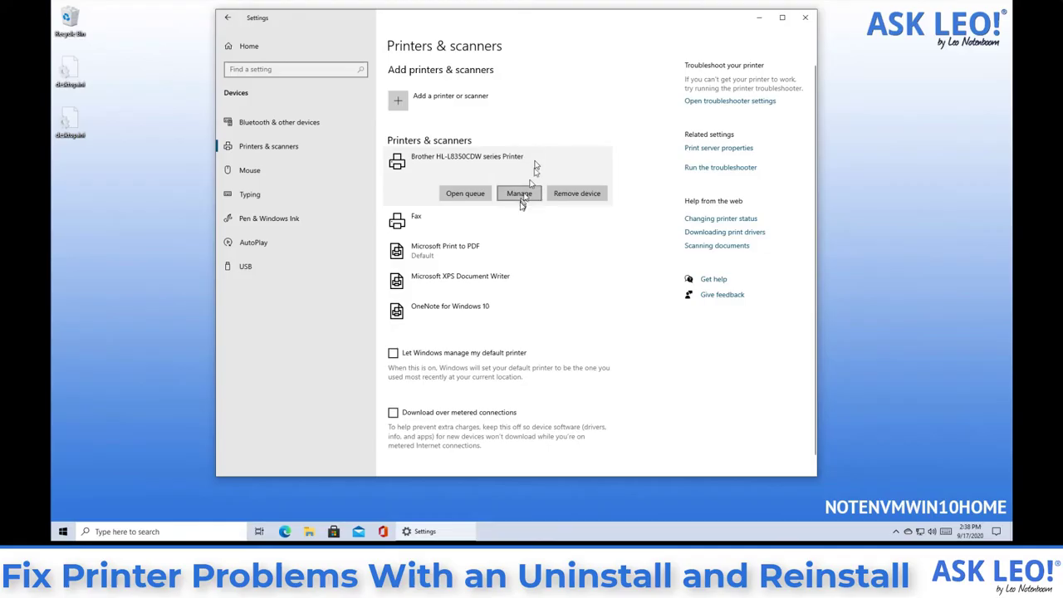
pyautogui.click(520, 192)
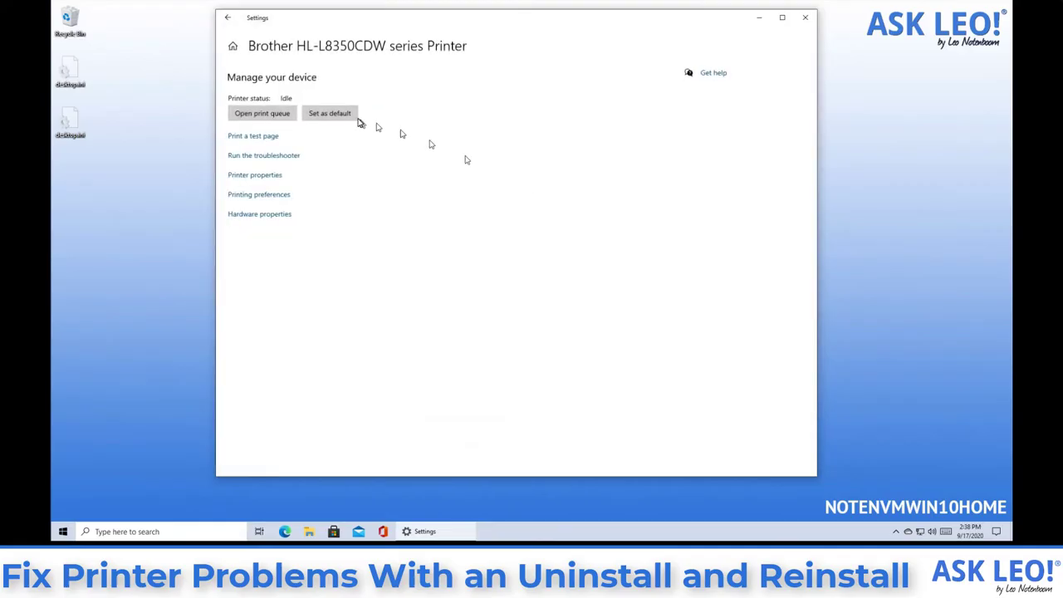
pyautogui.click(329, 113)
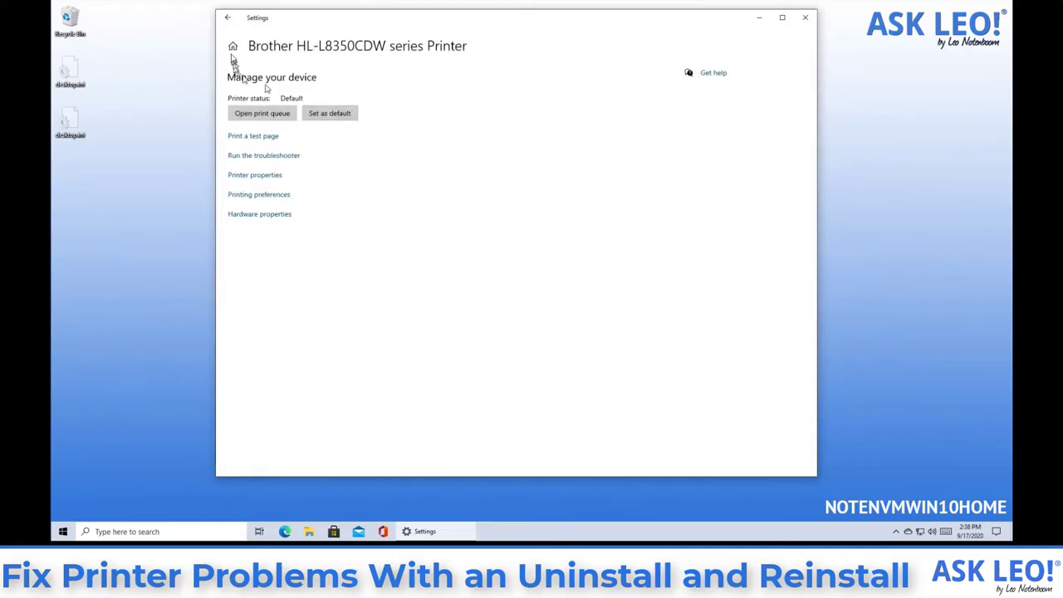
pyautogui.click(223, 18)
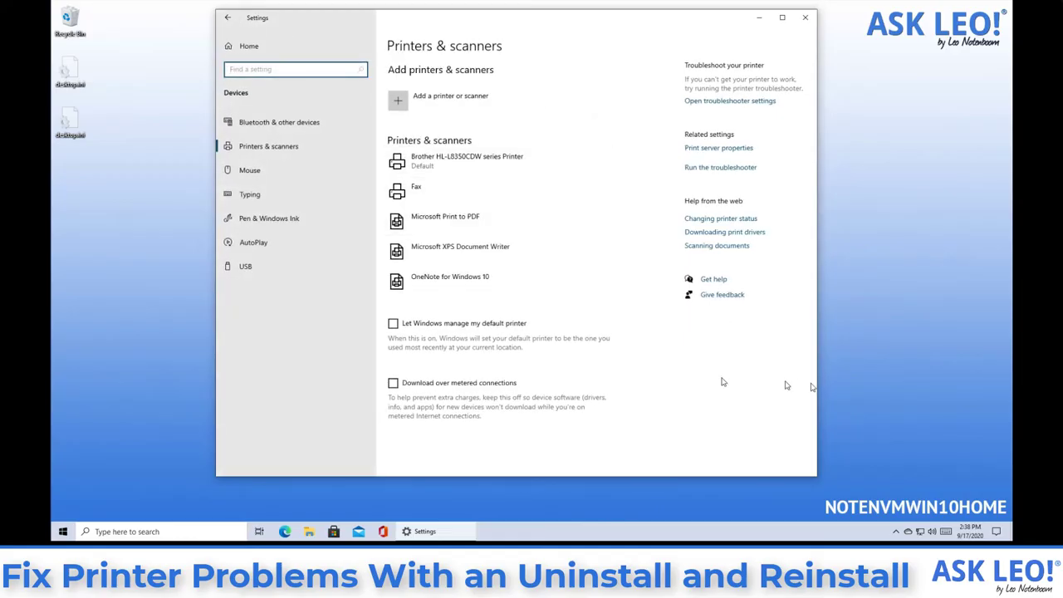
# Remove Fax, Microsoft XPS Document Writer and OneNote for Windows 10, confirming each.
pyautogui.click(466, 159)
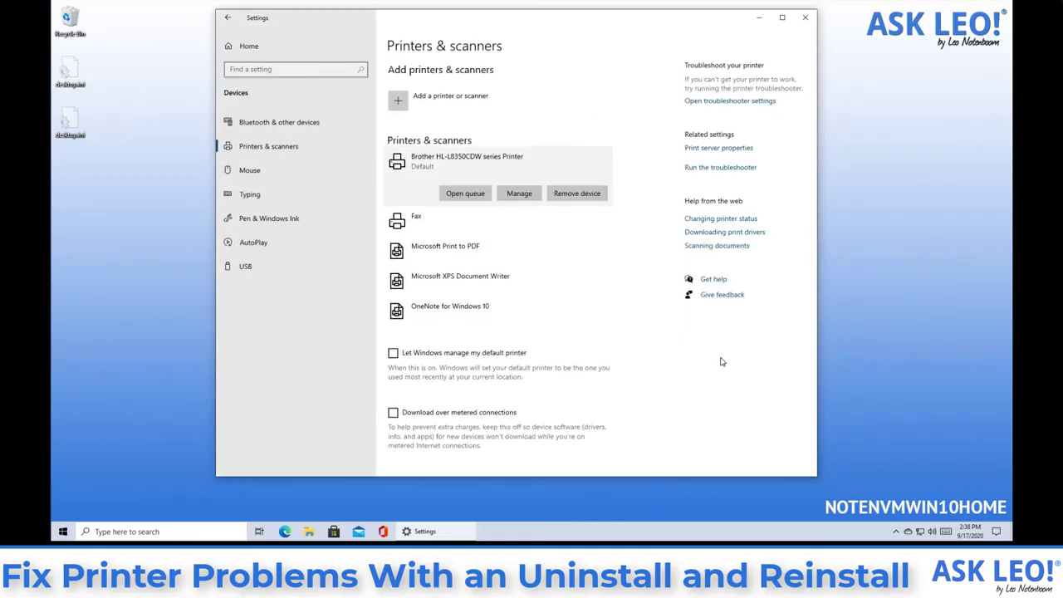
pyautogui.moveTo(548, 231)
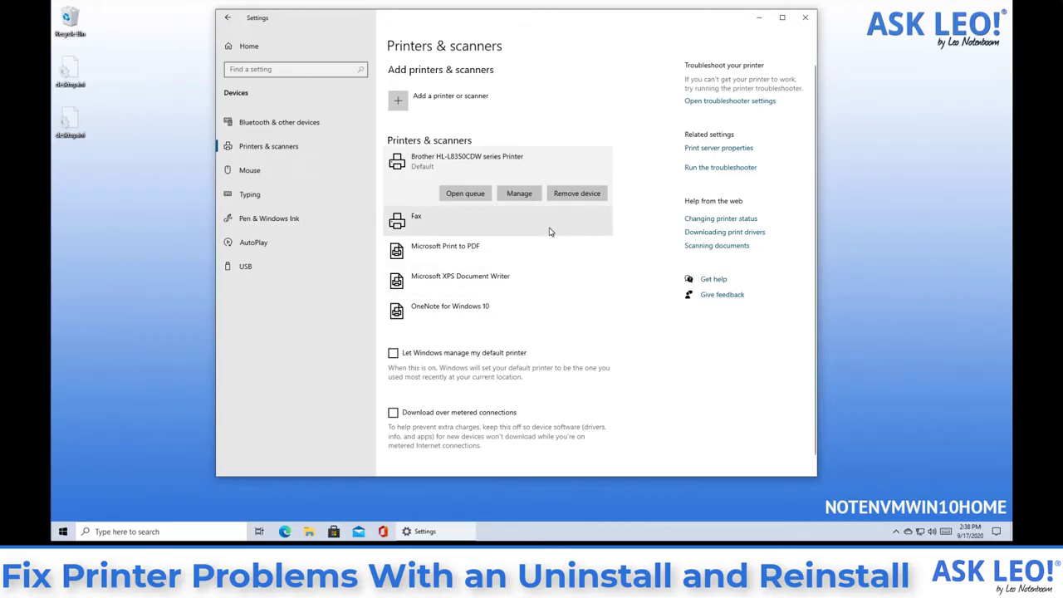
pyautogui.click(440, 219)
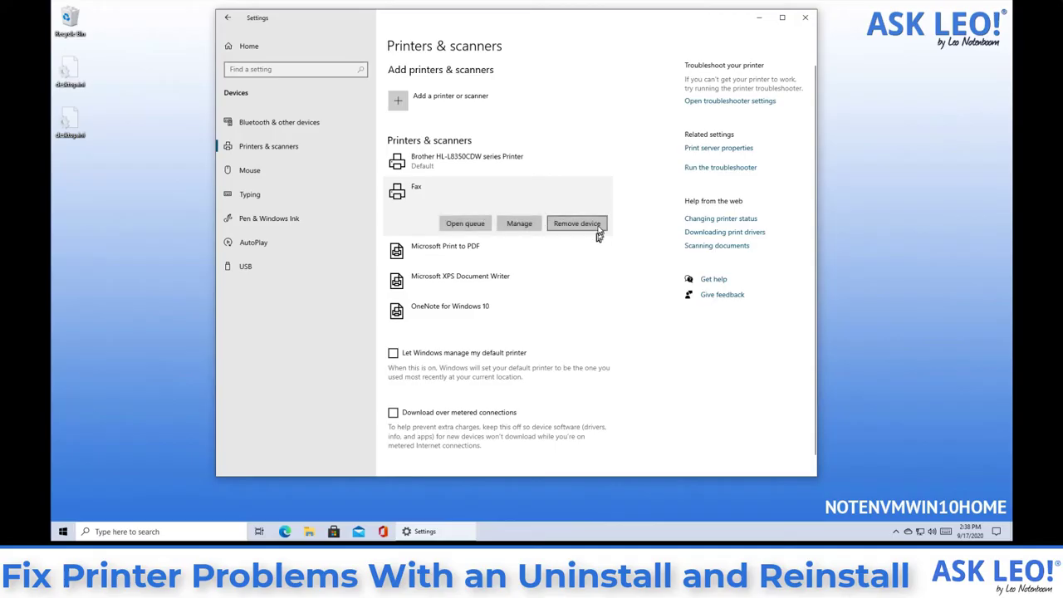
pyautogui.click(578, 223)
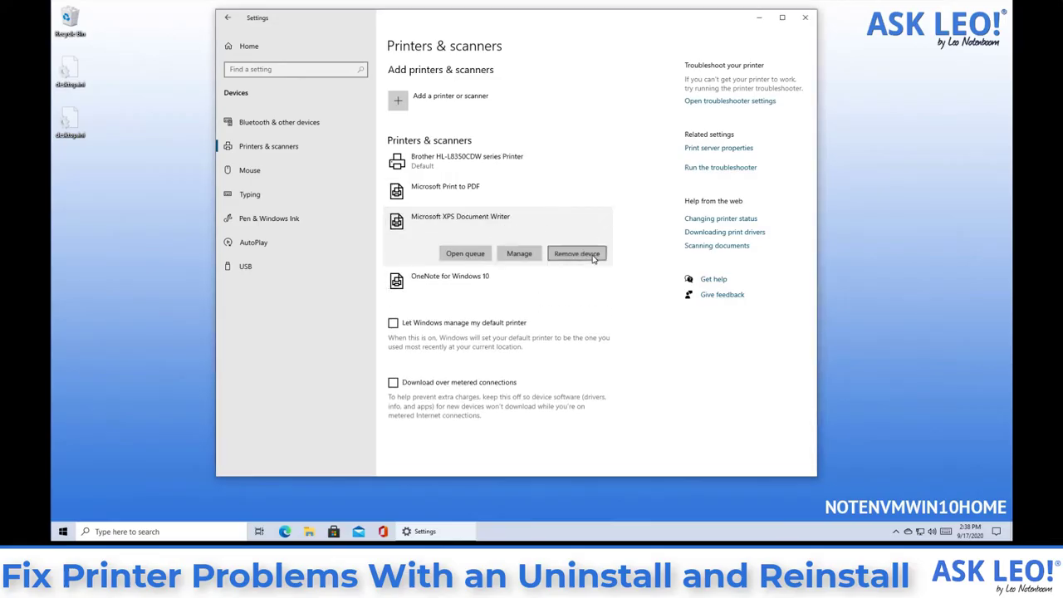
pyautogui.click(577, 252)
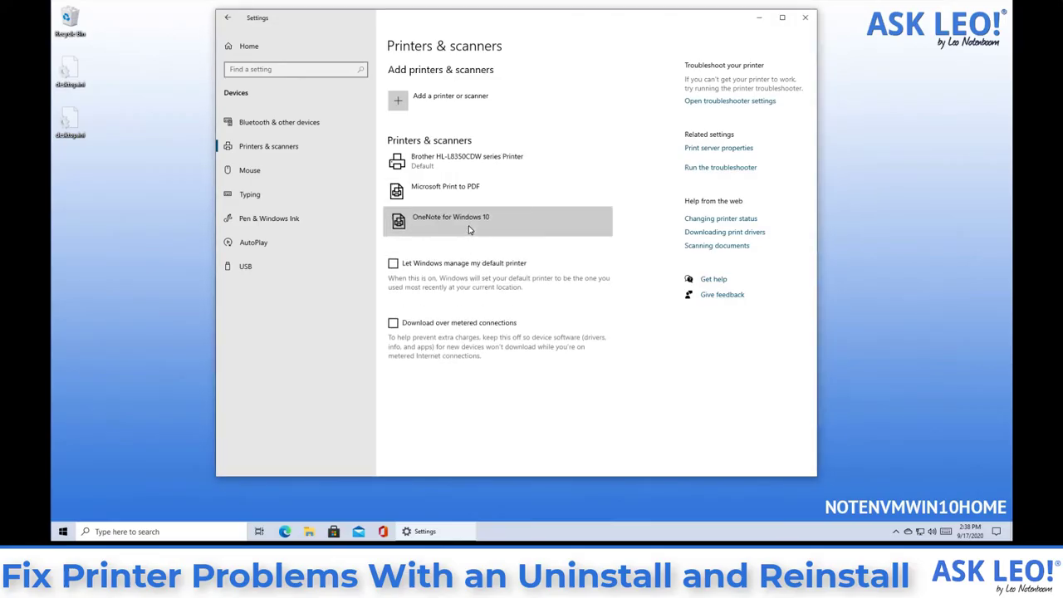
pyautogui.click(578, 252)
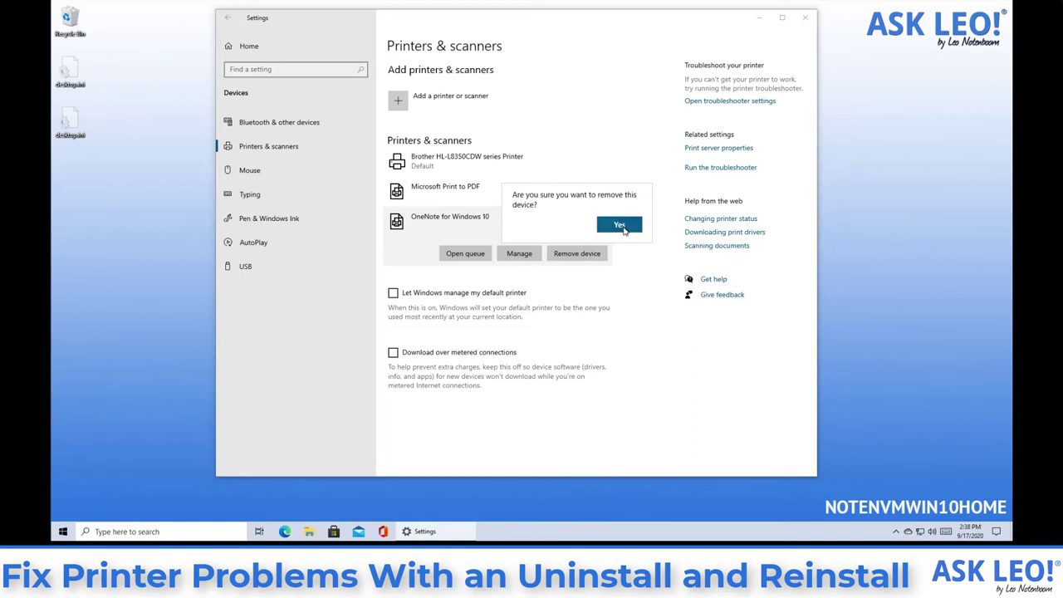
pyautogui.click(618, 225)
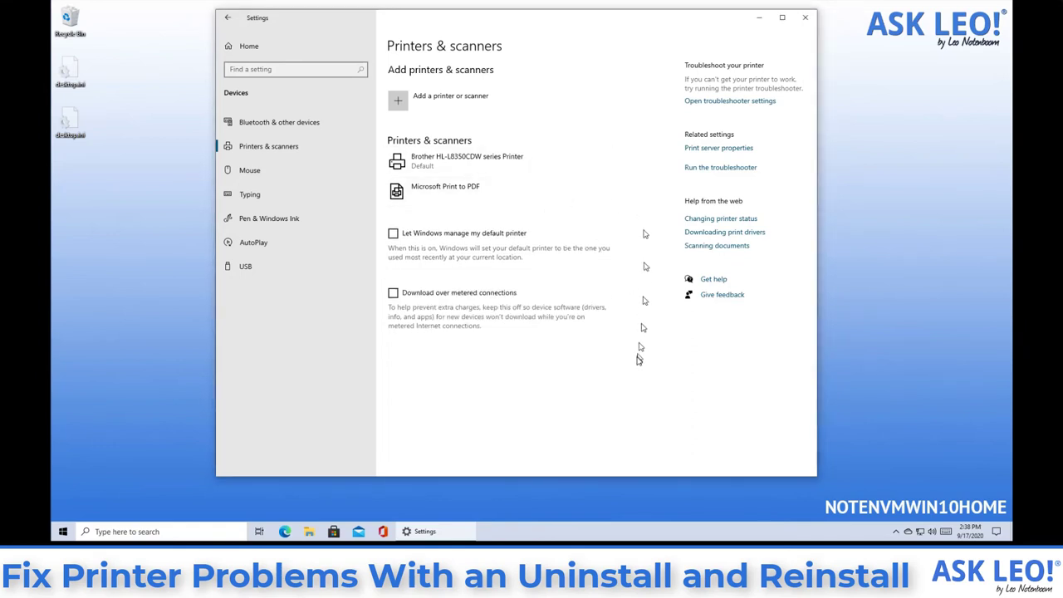